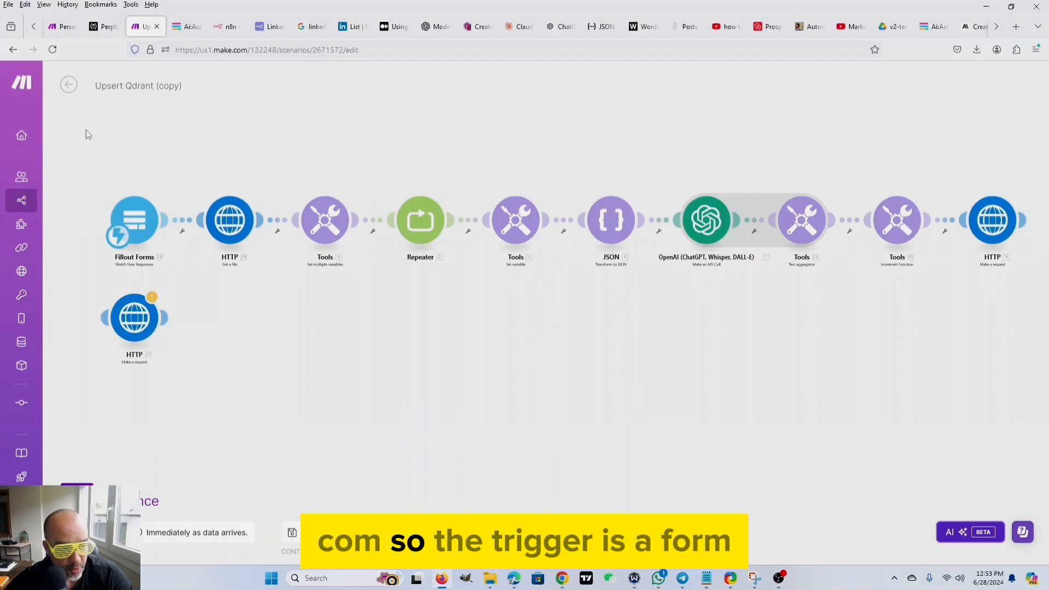
{"action": "left_click", "coordinate": [181, 26]}
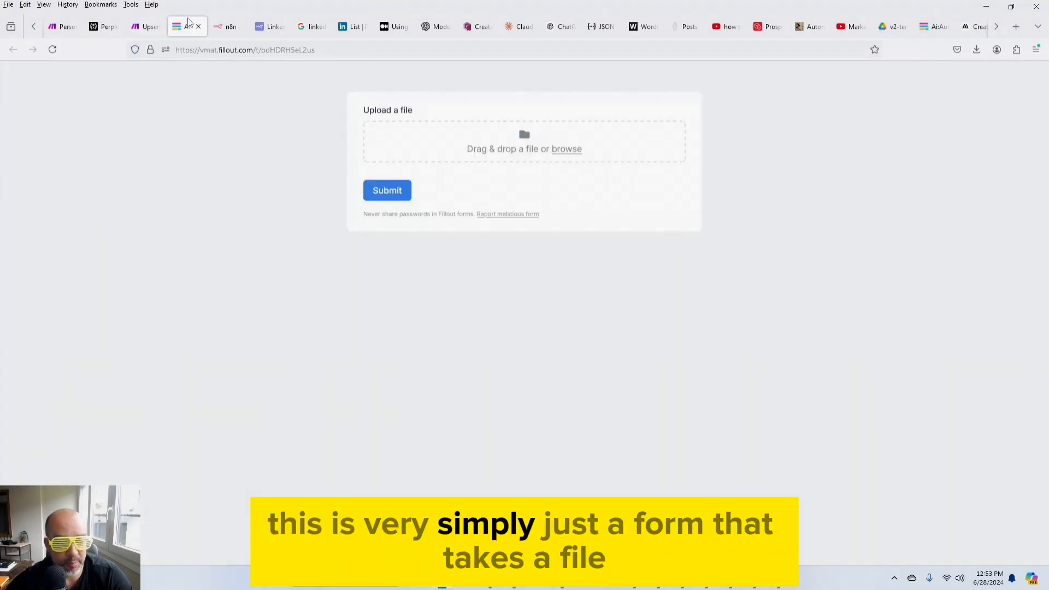
{"action": "mouse_move", "coordinate": [564, 125]}
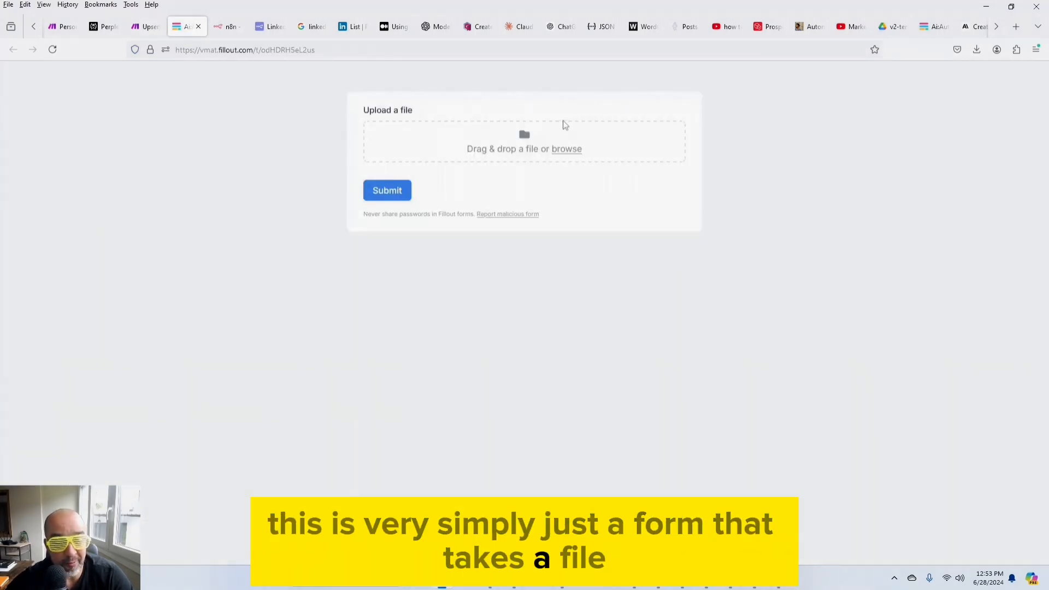
{"action": "left_click", "coordinate": [144, 26]}
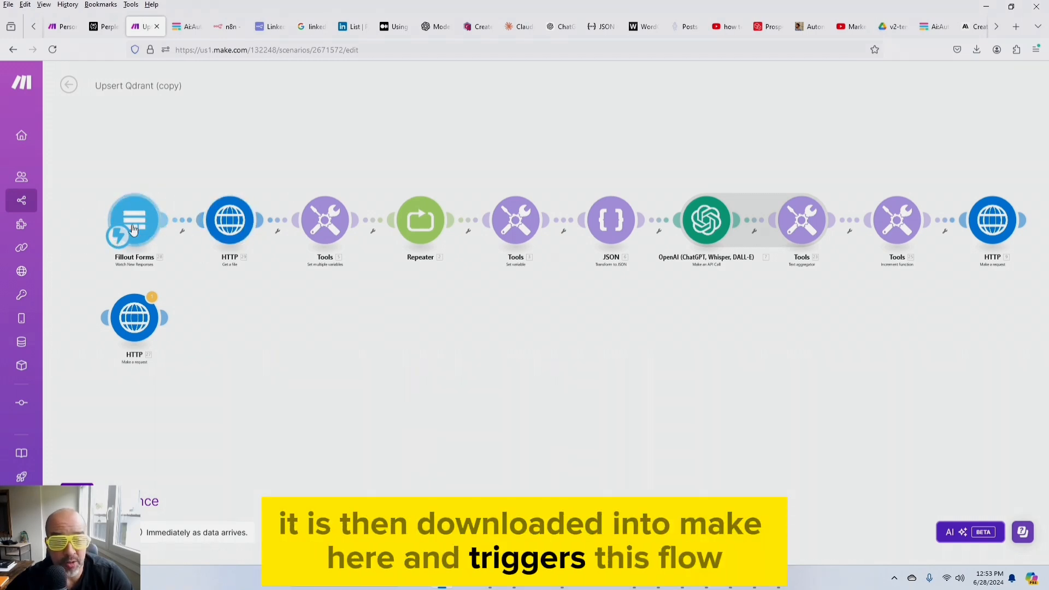
{"action": "left_click", "coordinate": [230, 220]}
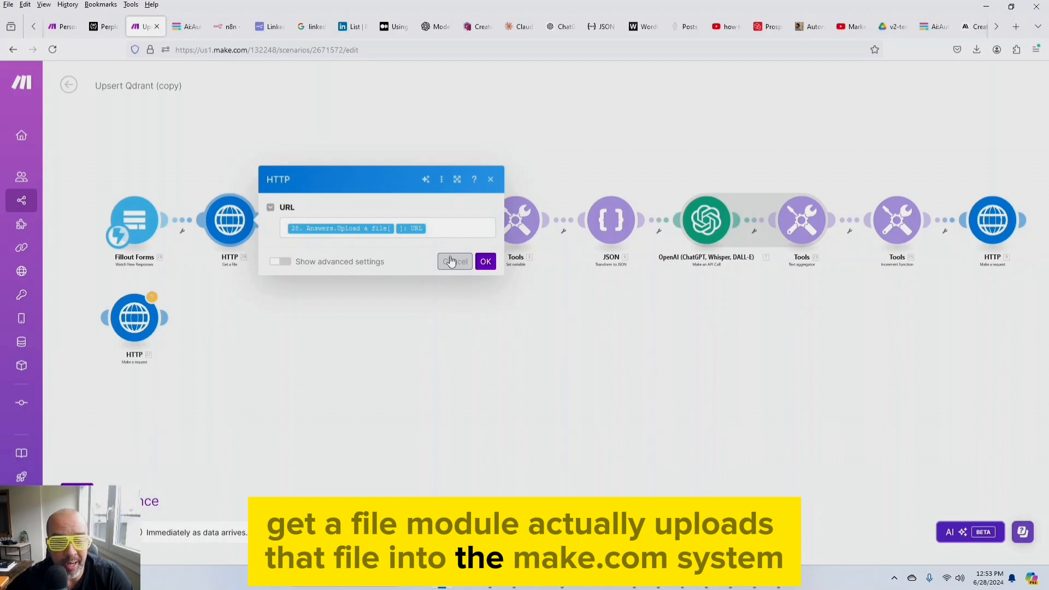
{"action": "left_click", "coordinate": [454, 261]}
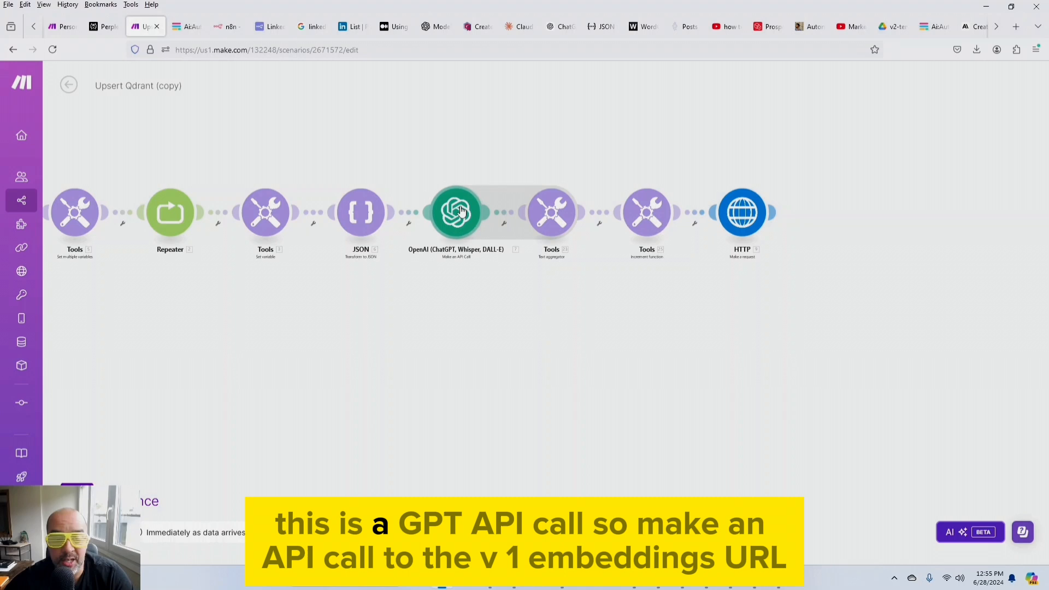
{"action": "left_click", "coordinate": [456, 212]}
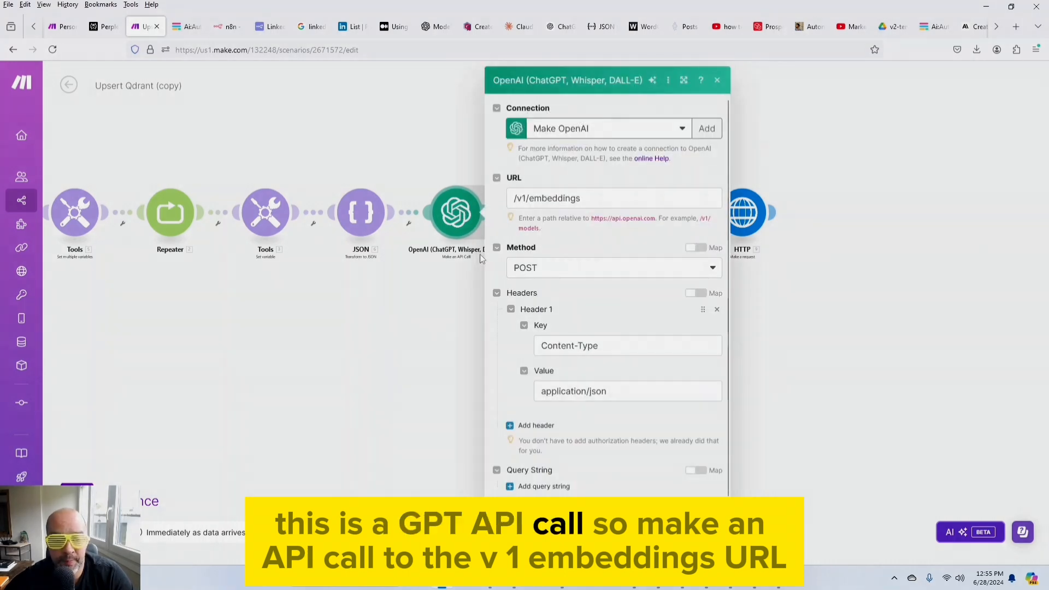
{"action": "left_click", "coordinate": [568, 197]}
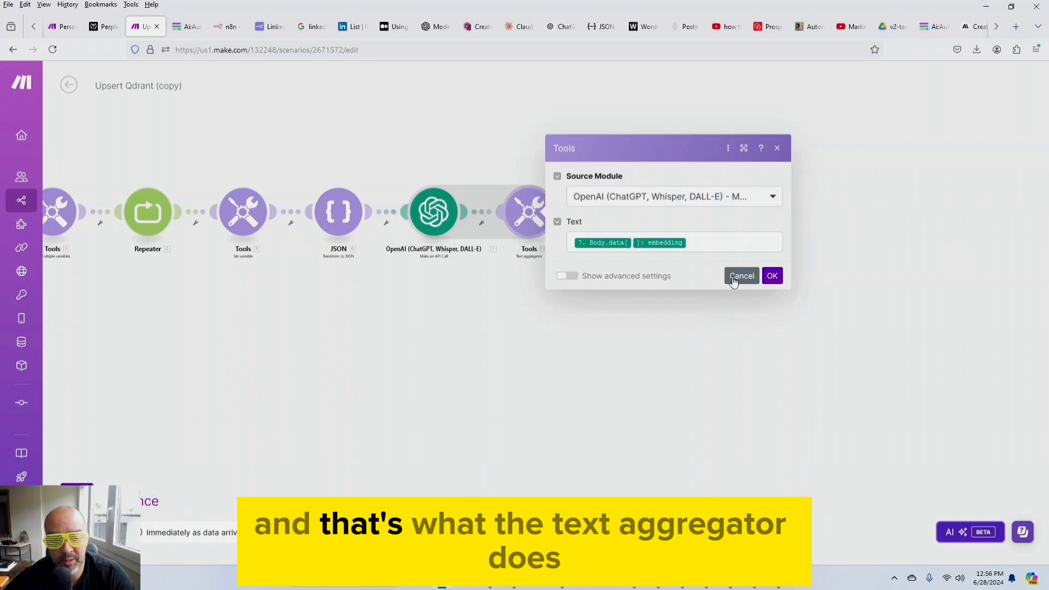
{"action": "left_click", "coordinate": [741, 275]}
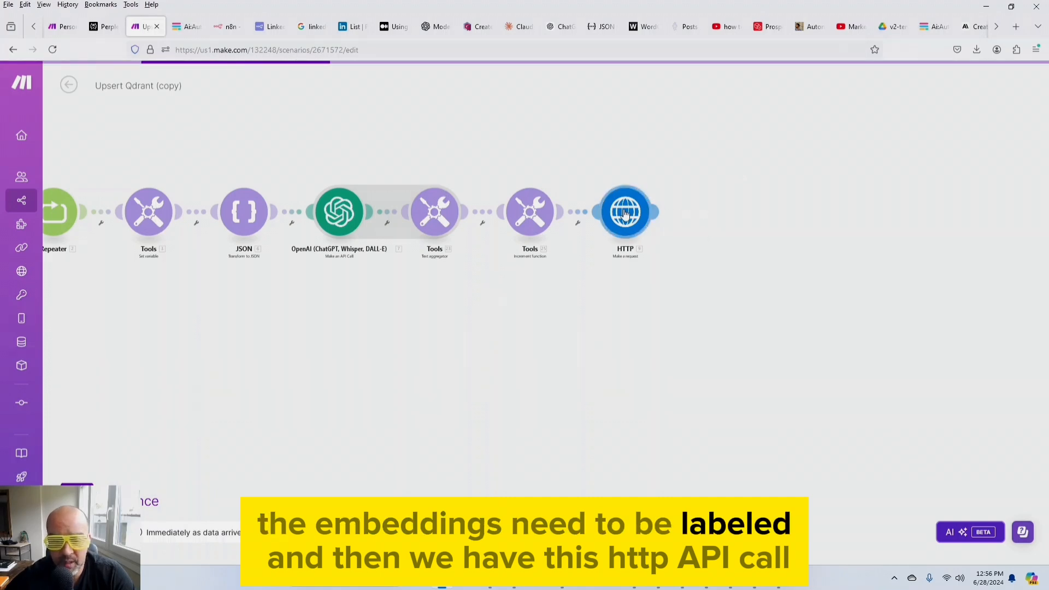
{"action": "left_click", "coordinate": [624, 212]}
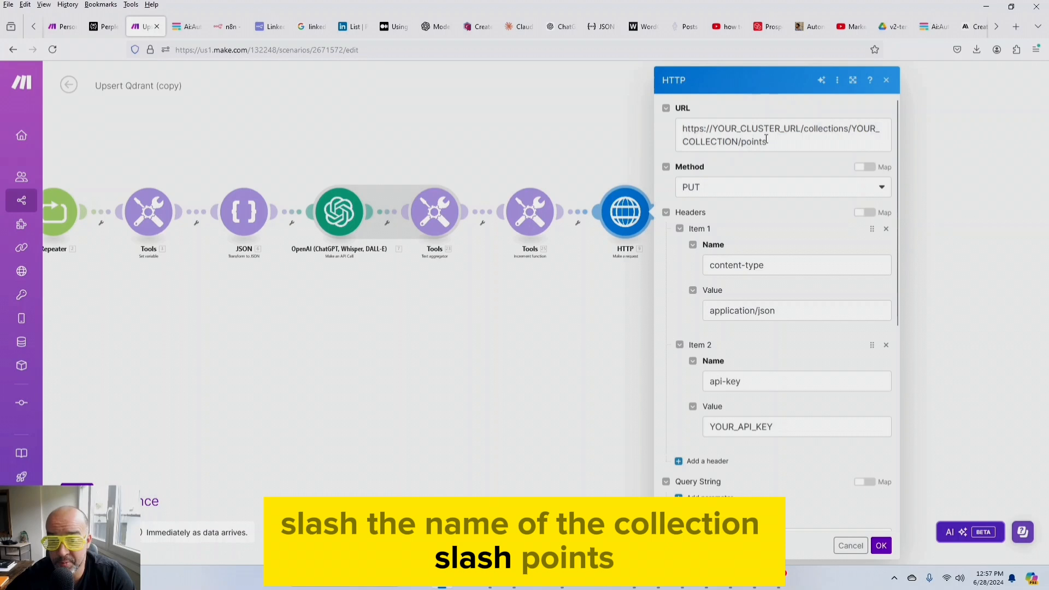
{"action": "mouse_move", "coordinate": [792, 218]}
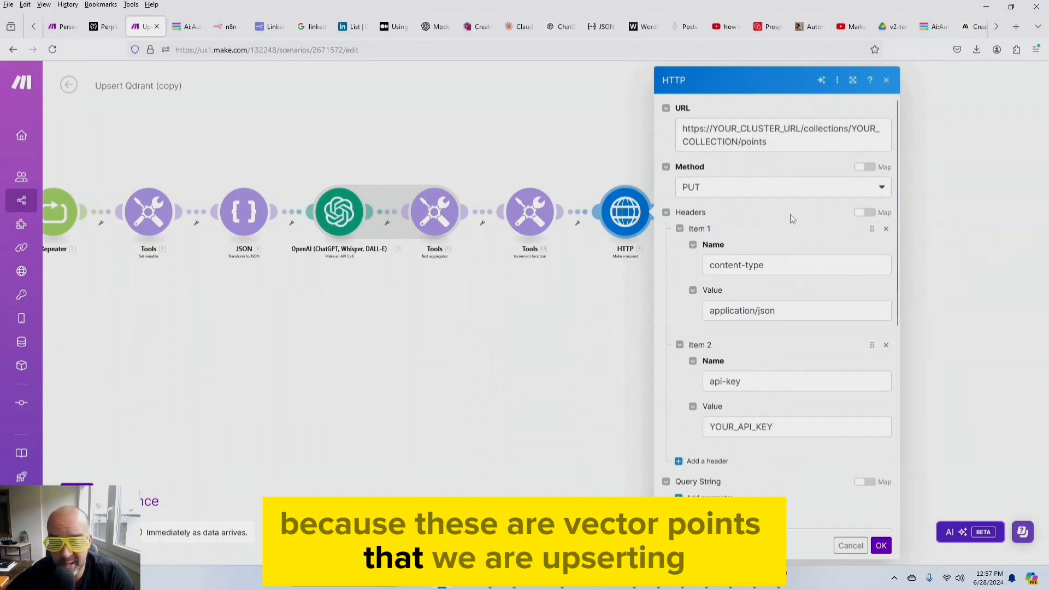
{"action": "scroll", "scroll_direction": "down", "scroll_amount": 3}
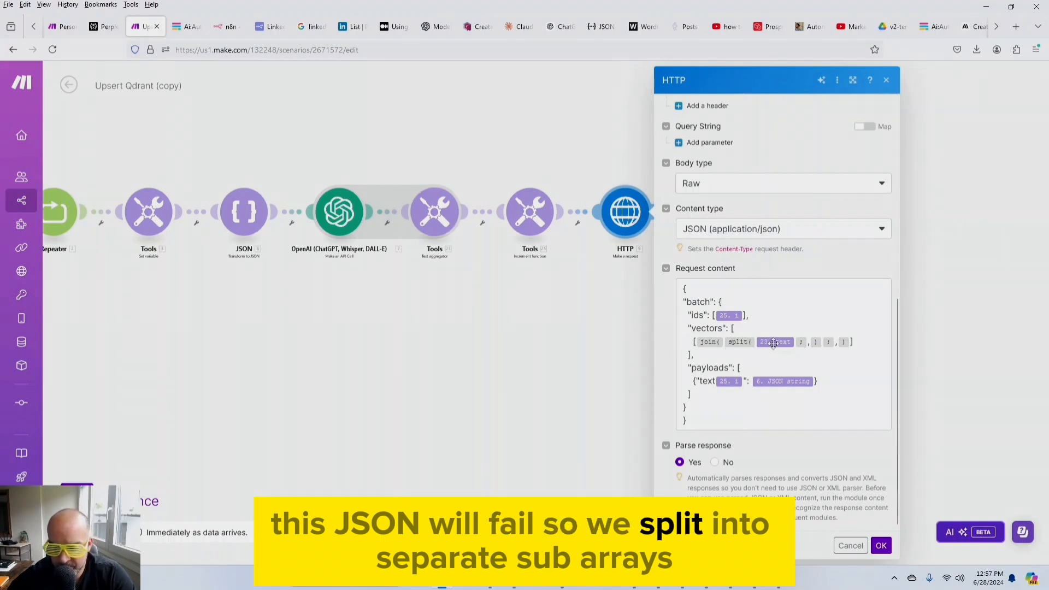
{"action": "mouse_move", "coordinate": [774, 342]}
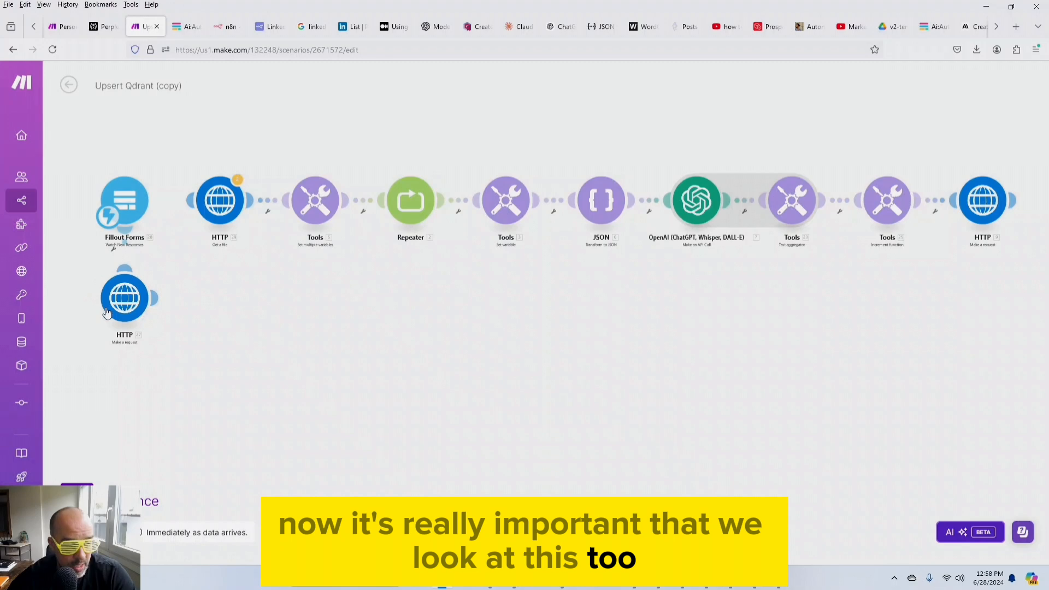
{"action": "left_click", "coordinate": [124, 298]}
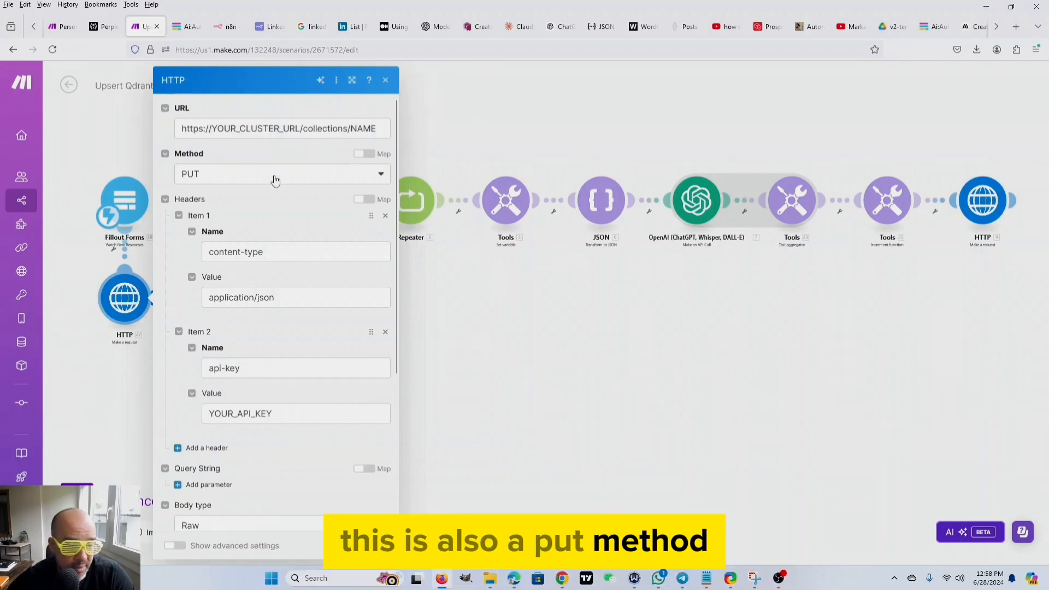
{"action": "scroll", "scroll_direction": "down", "scroll_amount": 3}
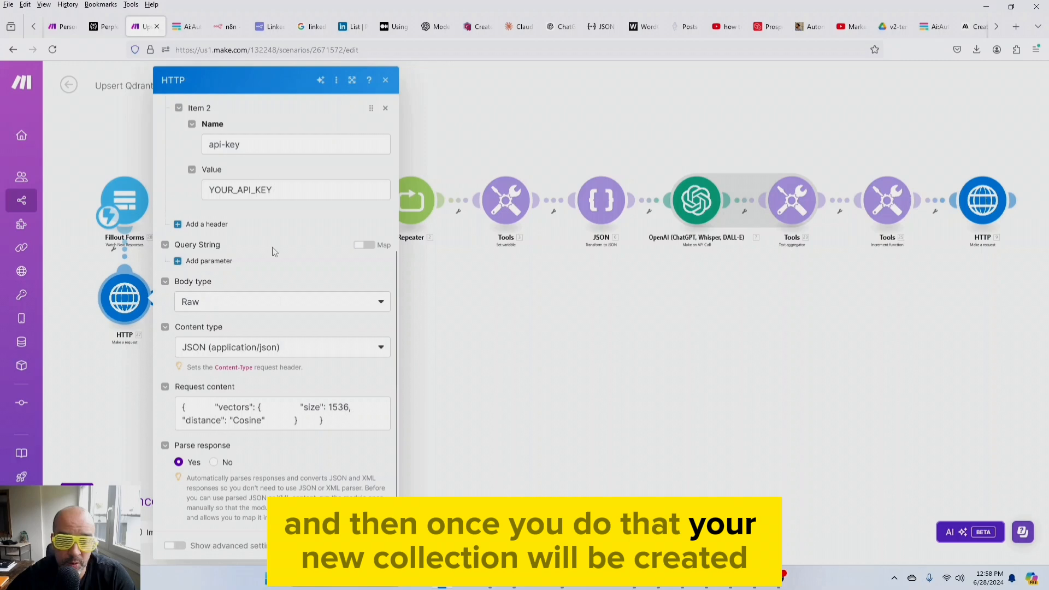
{"action": "left_click", "coordinate": [385, 80]}
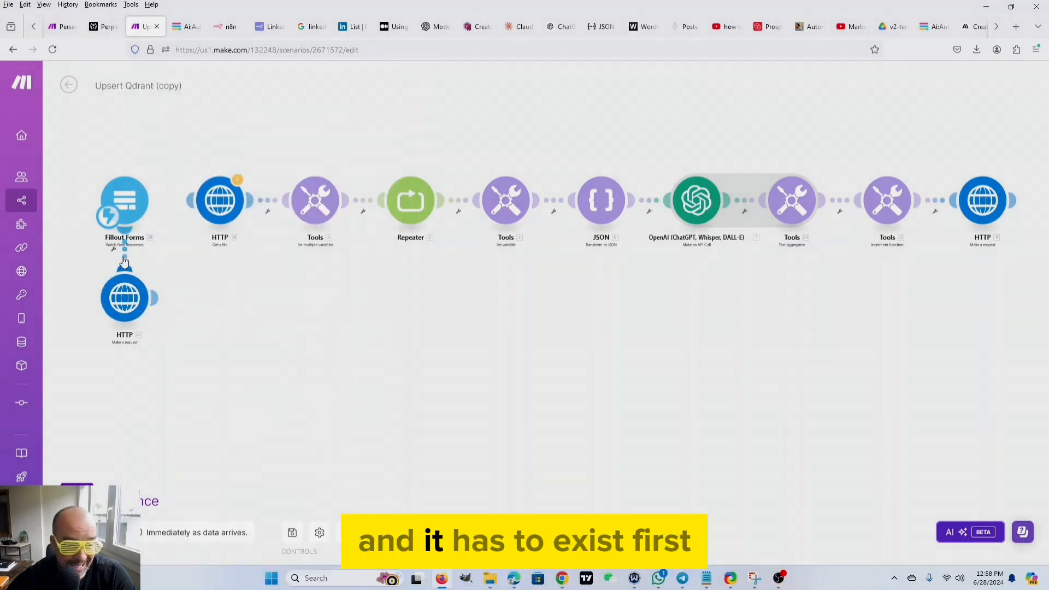